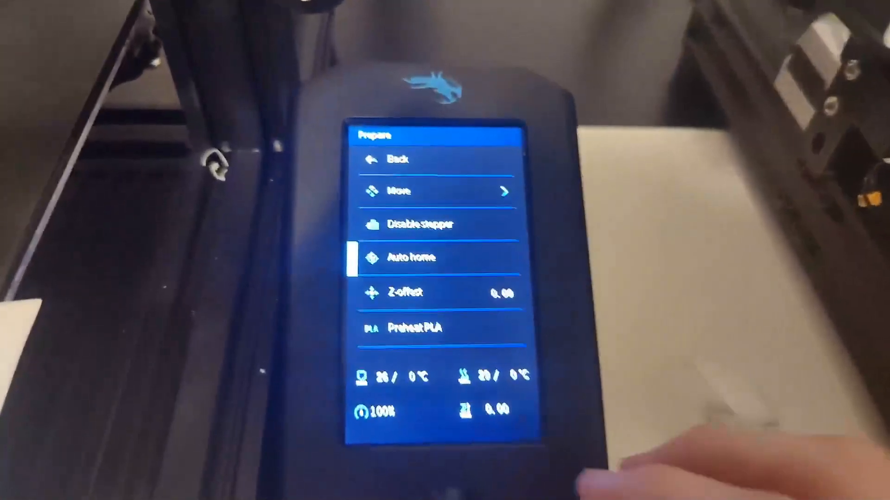
Step: Auto-home all printer axes, giving X 155, Y 130 and Z 0
{"action": "left_click", "coordinate": [437, 191]}
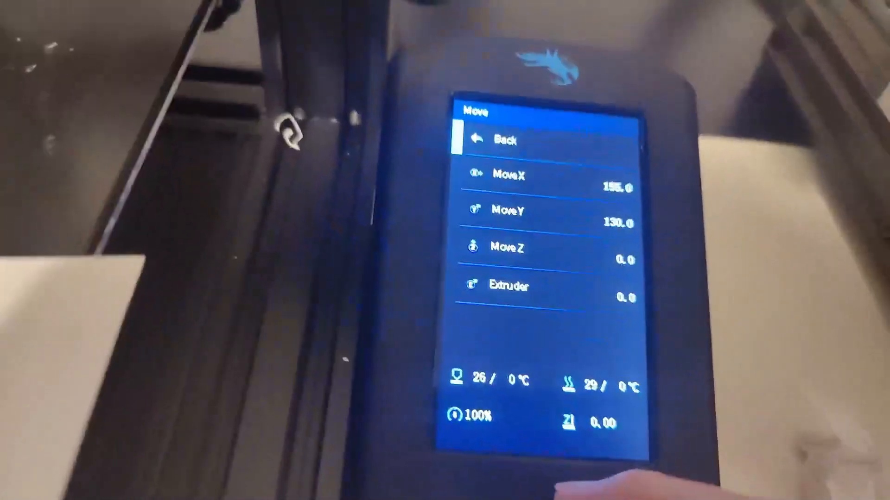
Step: Preheat for PLA (200 °C nozzle, 60 °C bed) and lower the Z-offset to -0.20
{"action": "left_click", "coordinate": [493, 140]}
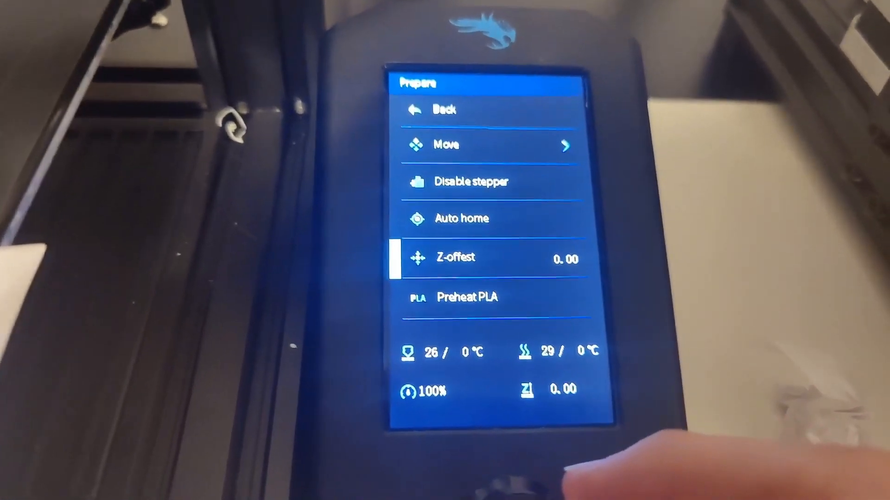
{"action": "left_click", "coordinate": [467, 297]}
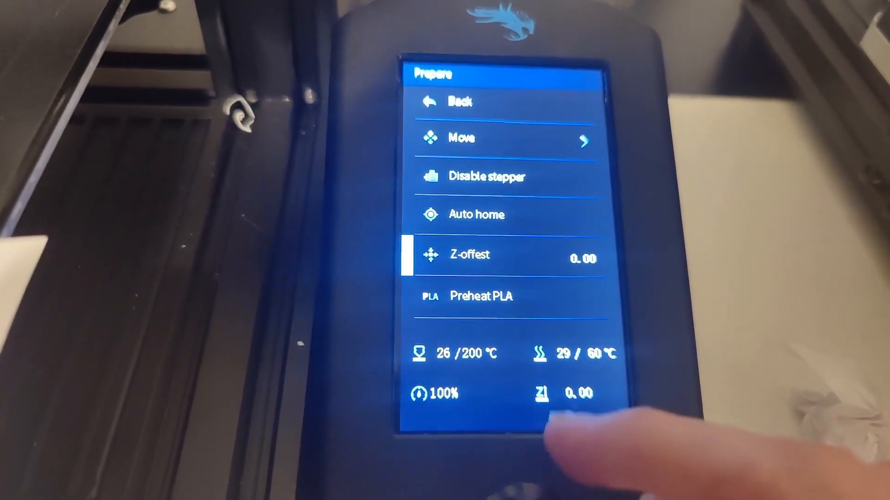
{"action": "left_click", "coordinate": [582, 259]}
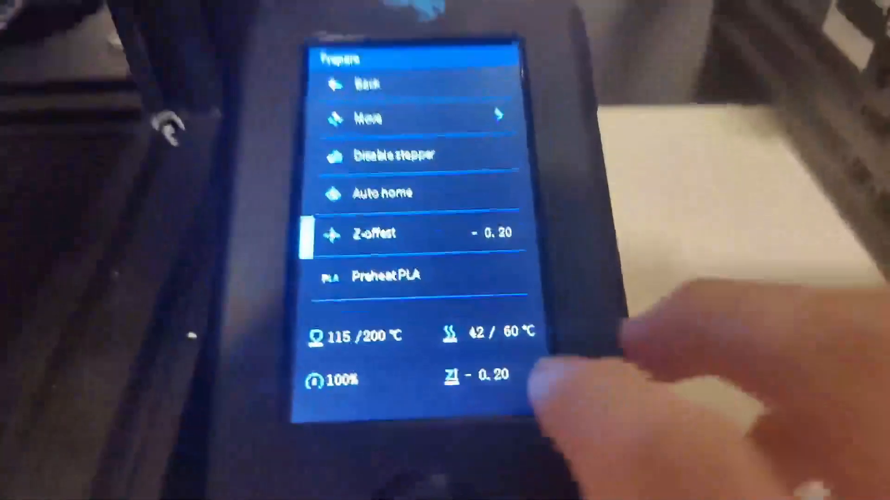
Step: Turn the Z-offset down to -1.20 and confirm it
{"action": "left_click", "coordinate": [398, 247]}
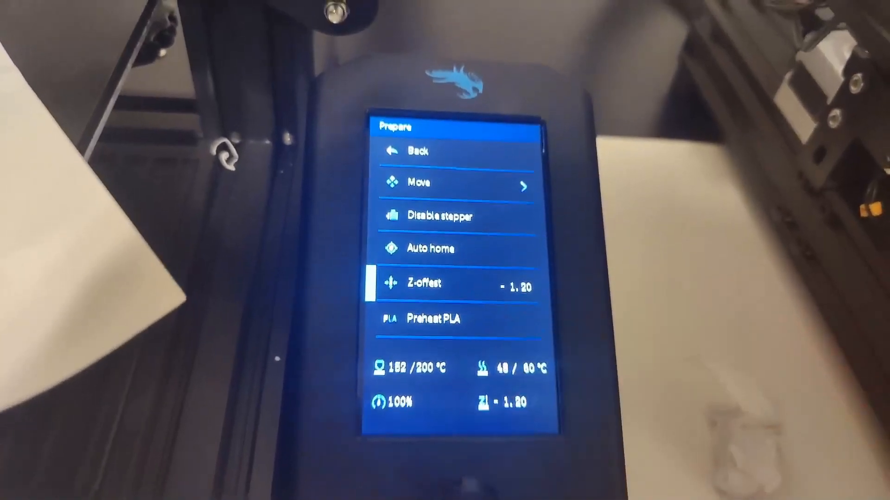
{"action": "left_click", "coordinate": [466, 270]}
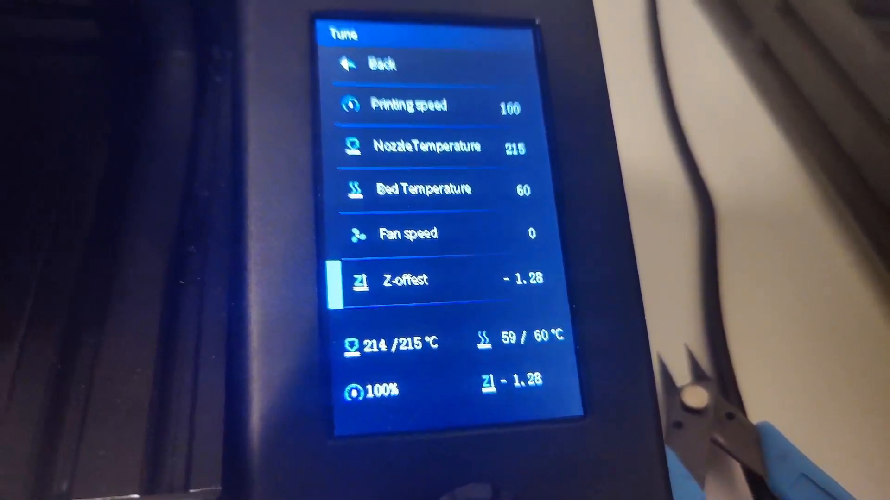
{"action": "left_click", "coordinate": [368, 66]}
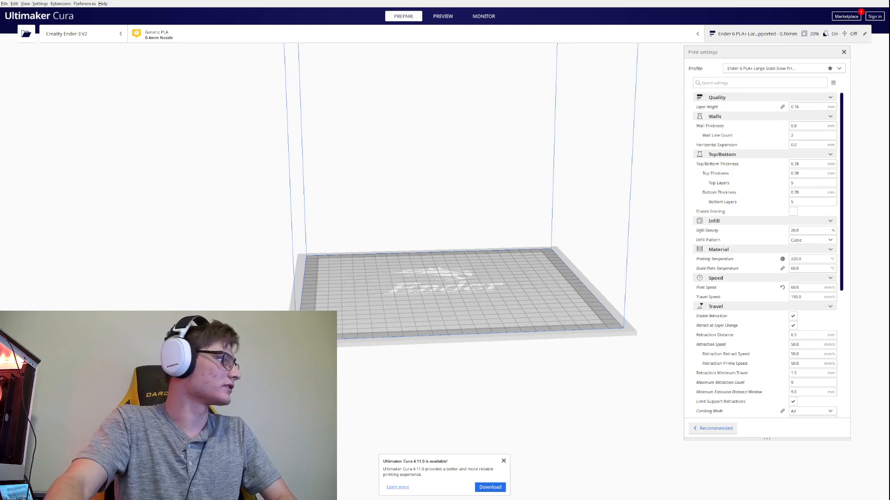
Step: Show the print settings panel in Custom mode for the Ender-3 V2
{"action": "left_click", "coordinate": [443, 16]}
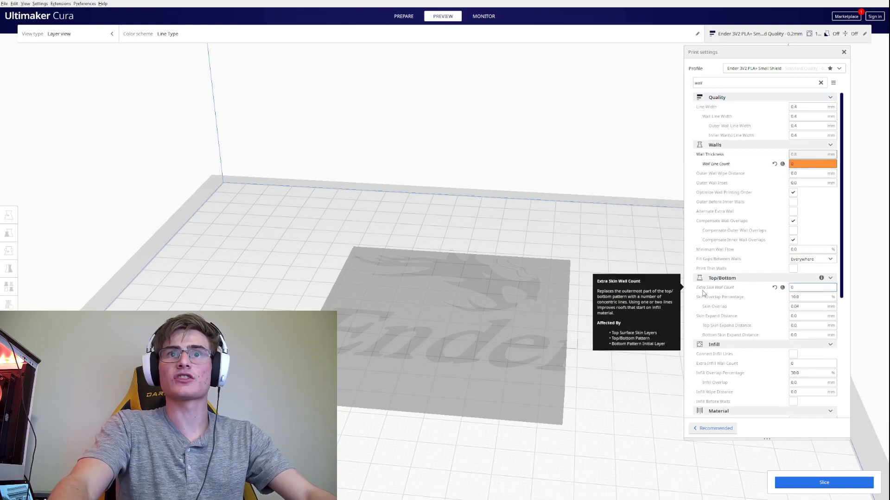
Step: Edit the Extra Skin Wall Count value and clear the settings search
{"action": "left_click", "coordinate": [812, 288]}
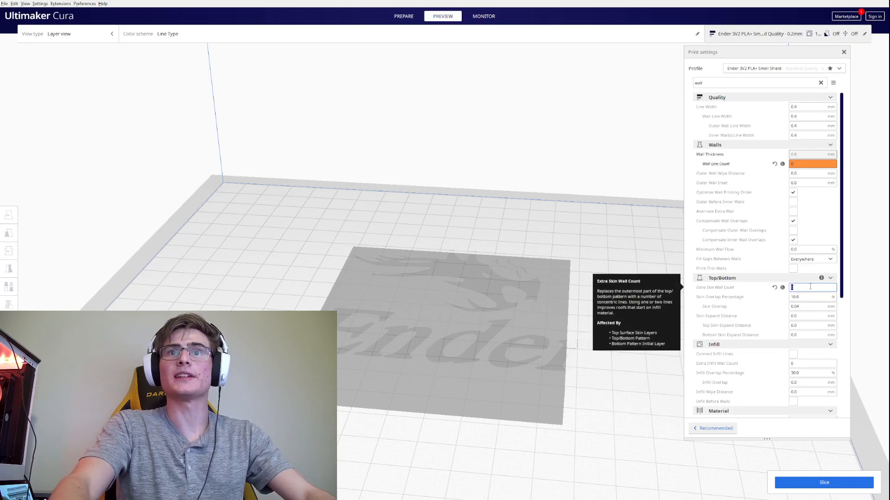
{"action": "left_click", "coordinate": [820, 83]}
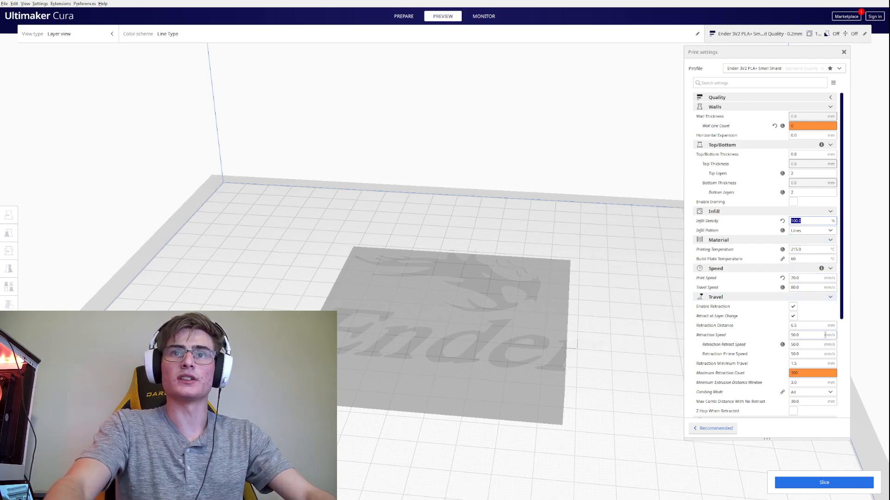
{"action": "left_click", "coordinate": [823, 482]}
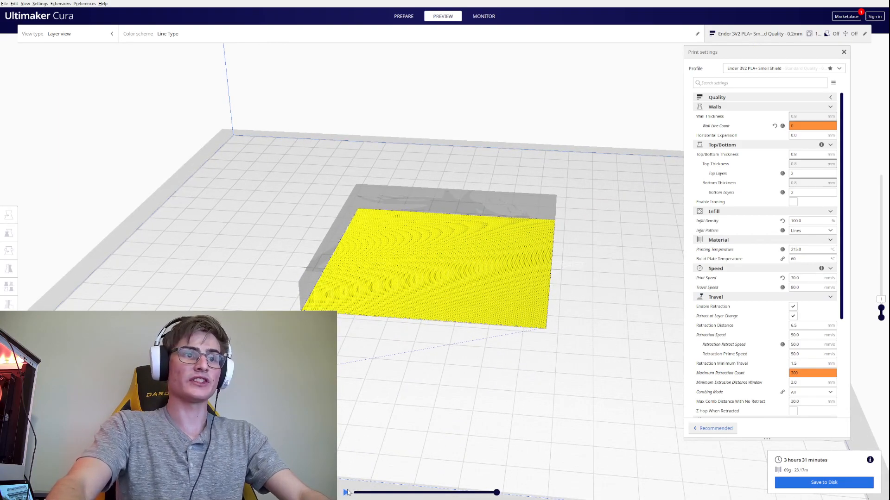
{"action": "left_click", "coordinate": [345, 492]}
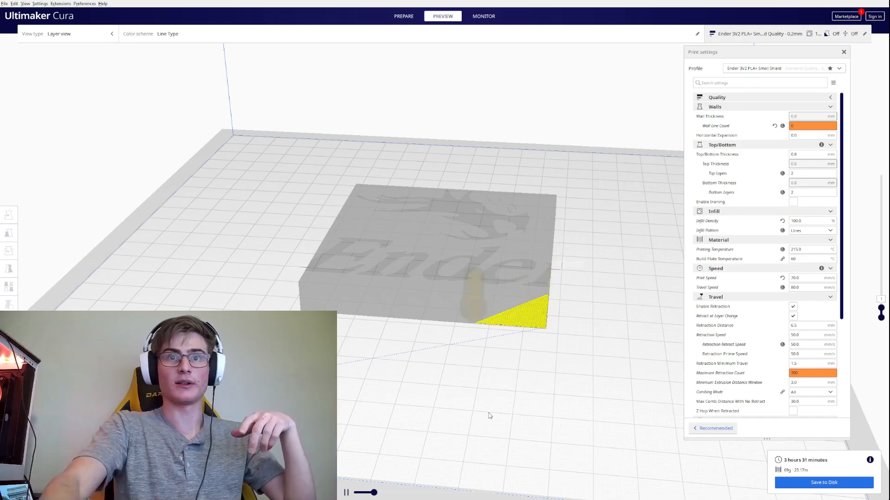
{"action": "scroll", "scroll_direction": "down", "scroll_amount": 3}
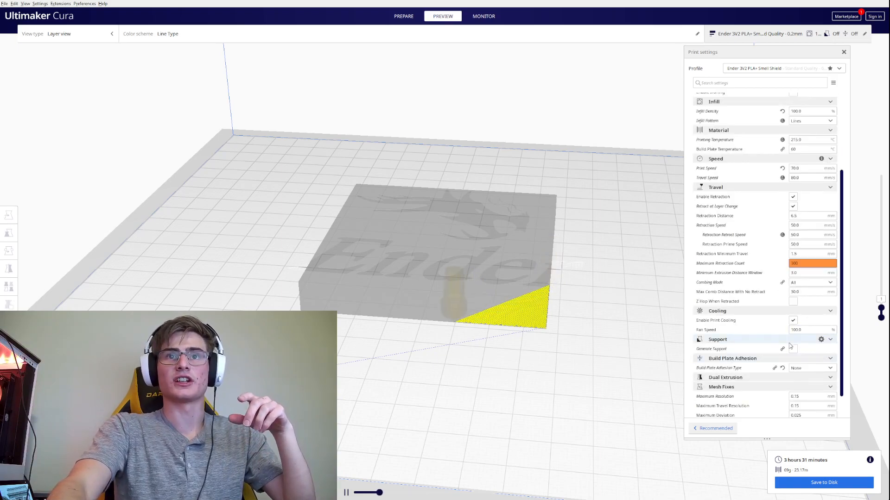
{"action": "left_click", "coordinate": [811, 367]}
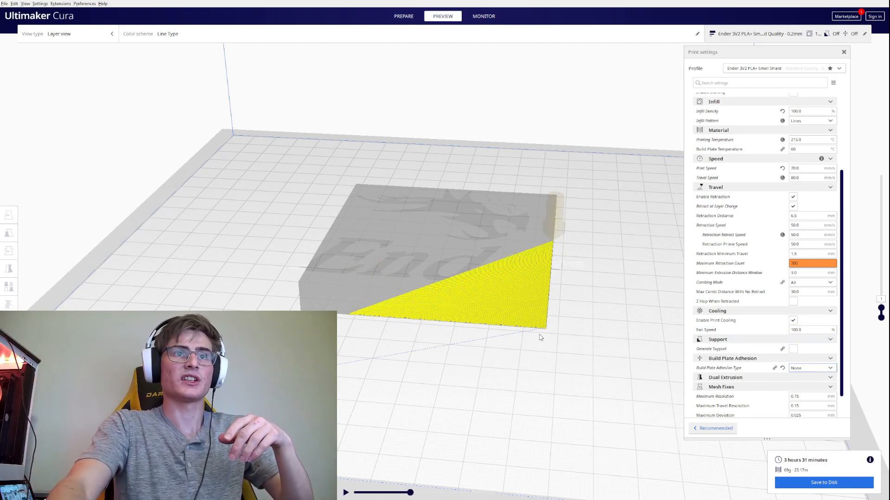
{"action": "mouse_move", "coordinate": [539, 337]}
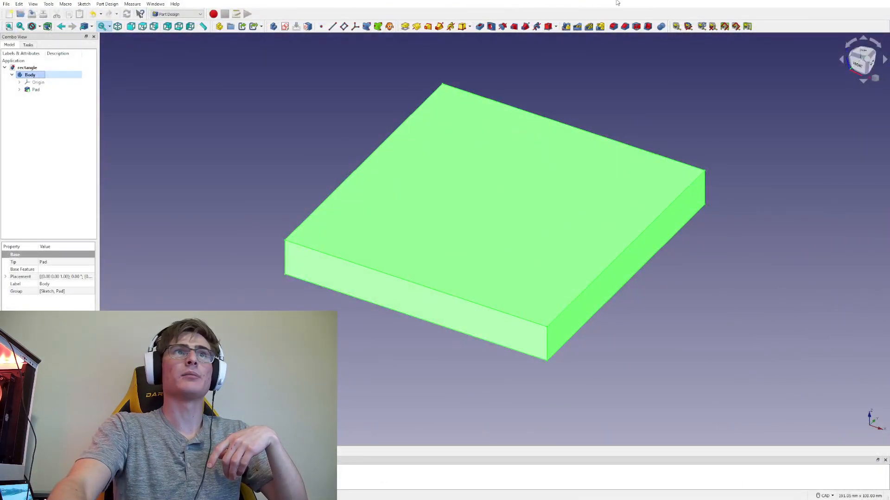
{"action": "mouse_move", "coordinate": [737, 140]}
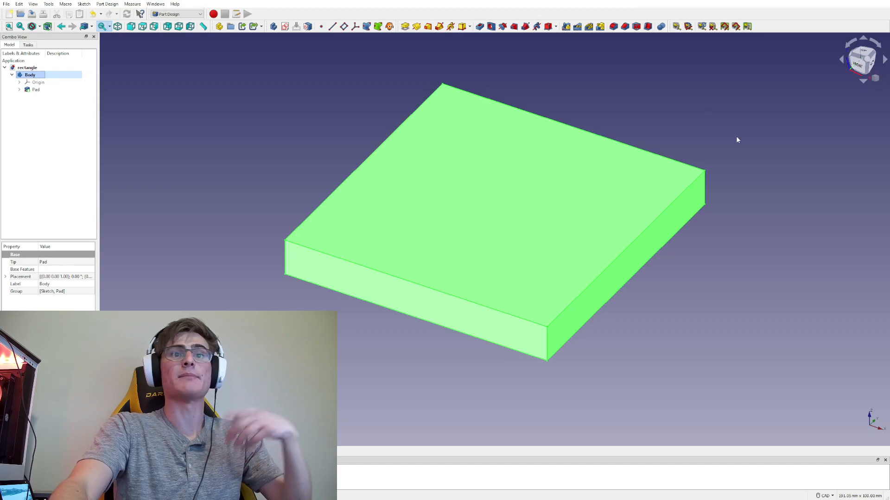
{"action": "mouse_move", "coordinate": [40, 98]}
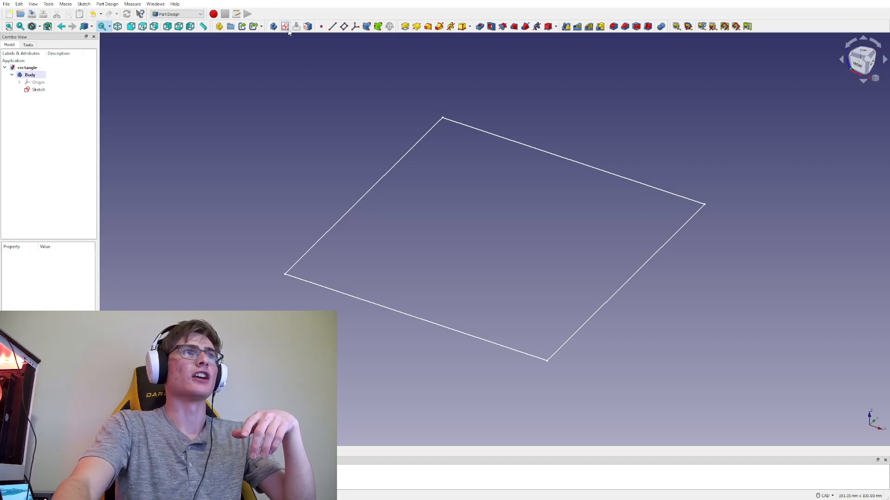
Step: Create Sketch001 attached to the XY plane and select it in the tree
{"action": "left_click", "coordinate": [284, 26]}
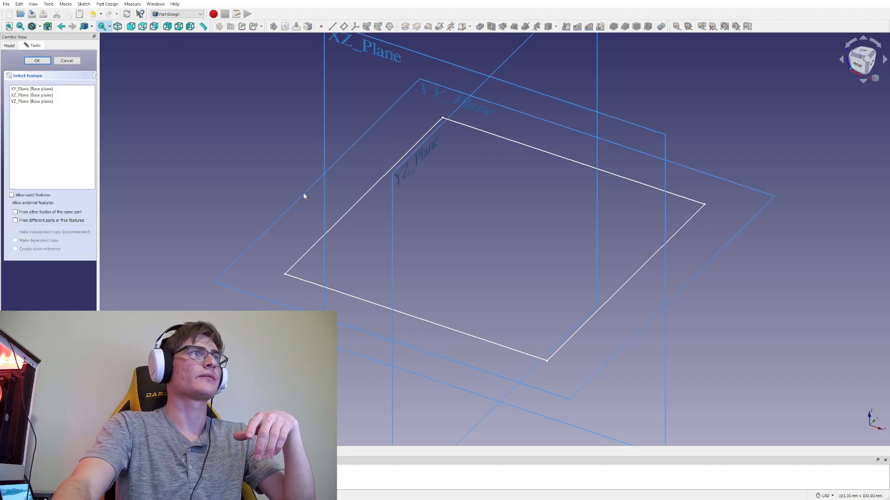
{"action": "left_click", "coordinate": [37, 62]}
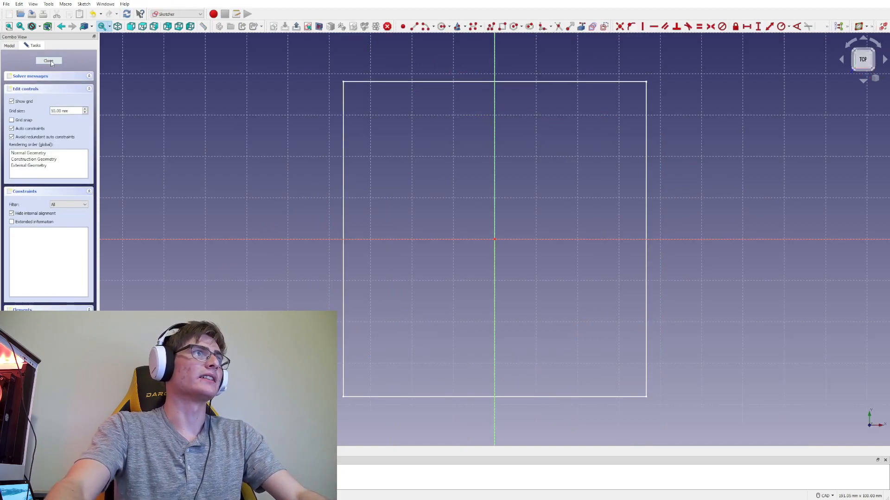
{"action": "left_click", "coordinate": [49, 62]}
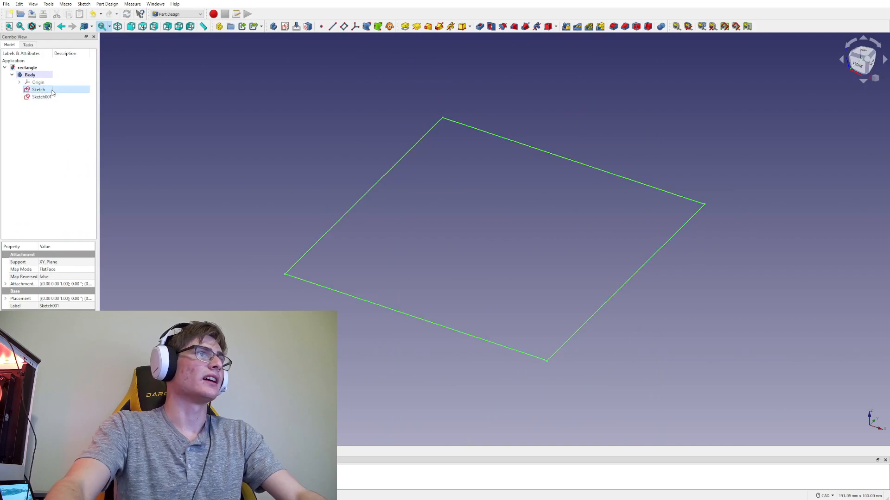
{"action": "left_click", "coordinate": [41, 96]}
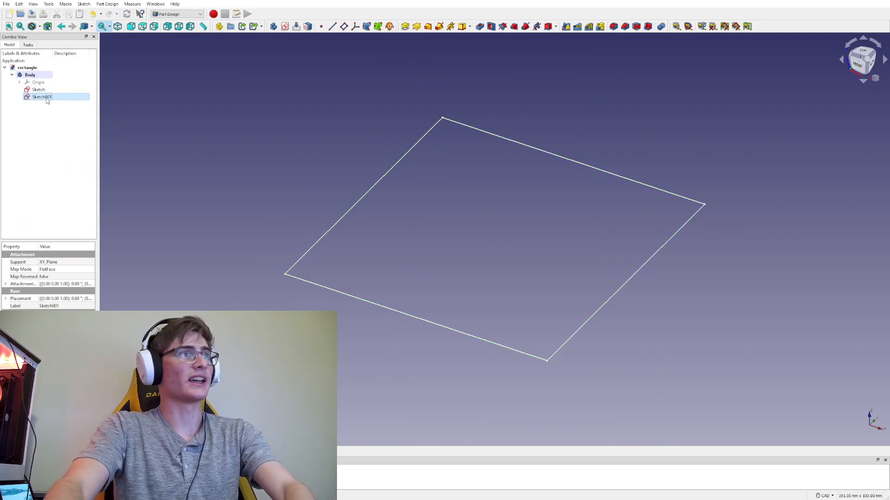
Step: Edit Sketch001 into a 72 × 72 mm rectangle and leave sketching
{"action": "double_click", "coordinate": [40, 97]}
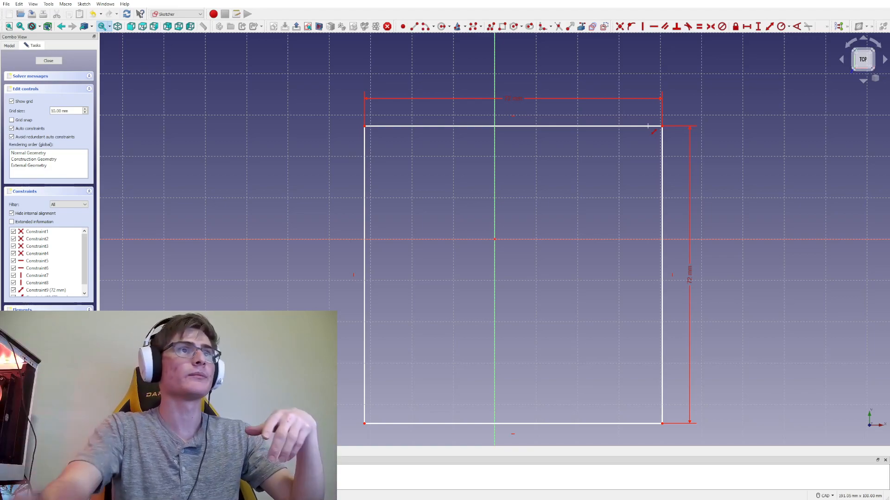
{"action": "left_click", "coordinate": [49, 60]}
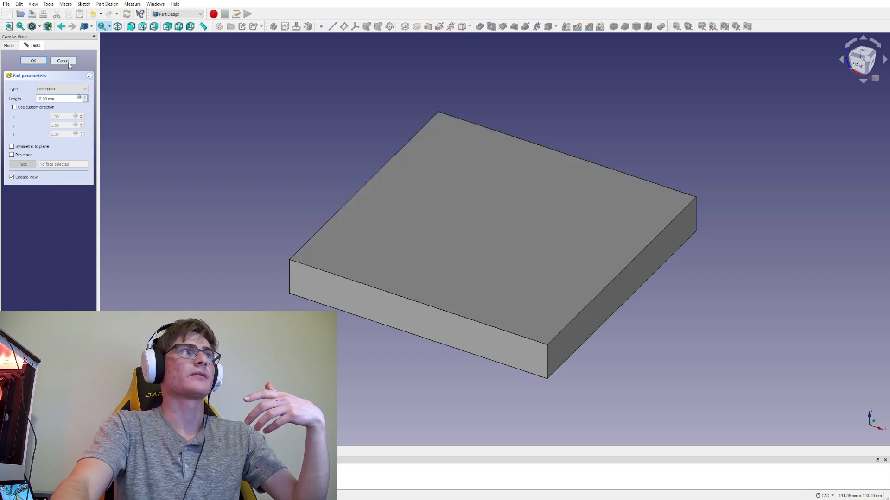
Step: Confirm the 15 mm pad of Sketch001 and select the Body
{"action": "left_click", "coordinate": [62, 61]}
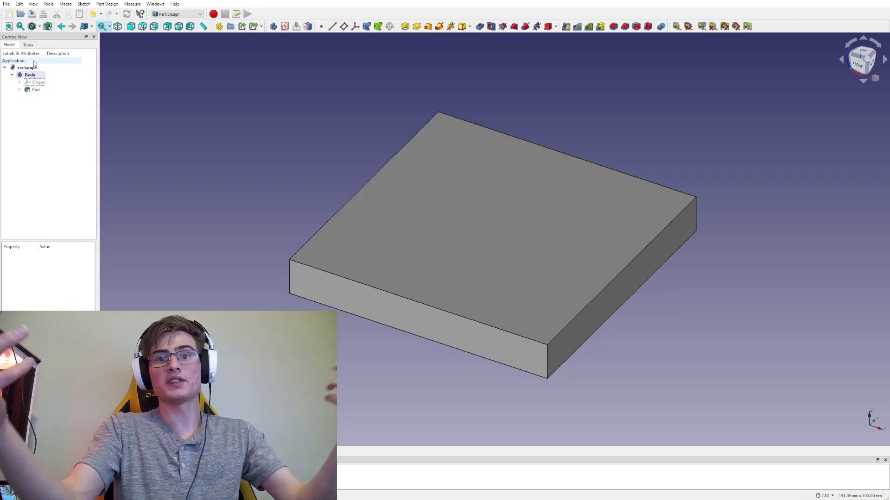
{"action": "left_click", "coordinate": [30, 74]}
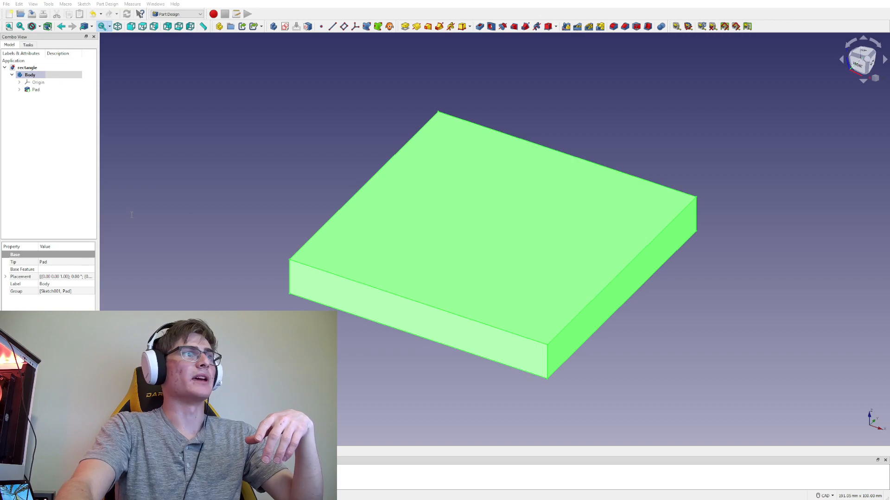
{"action": "mouse_move", "coordinate": [401, 239]}
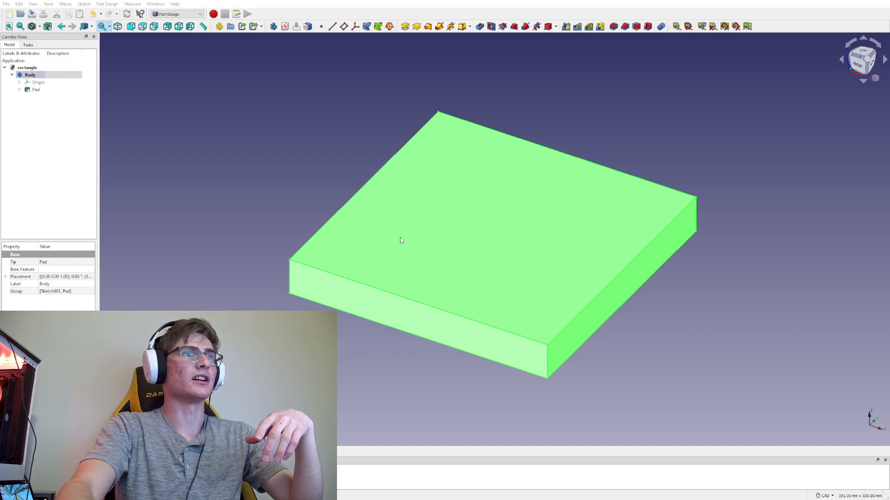